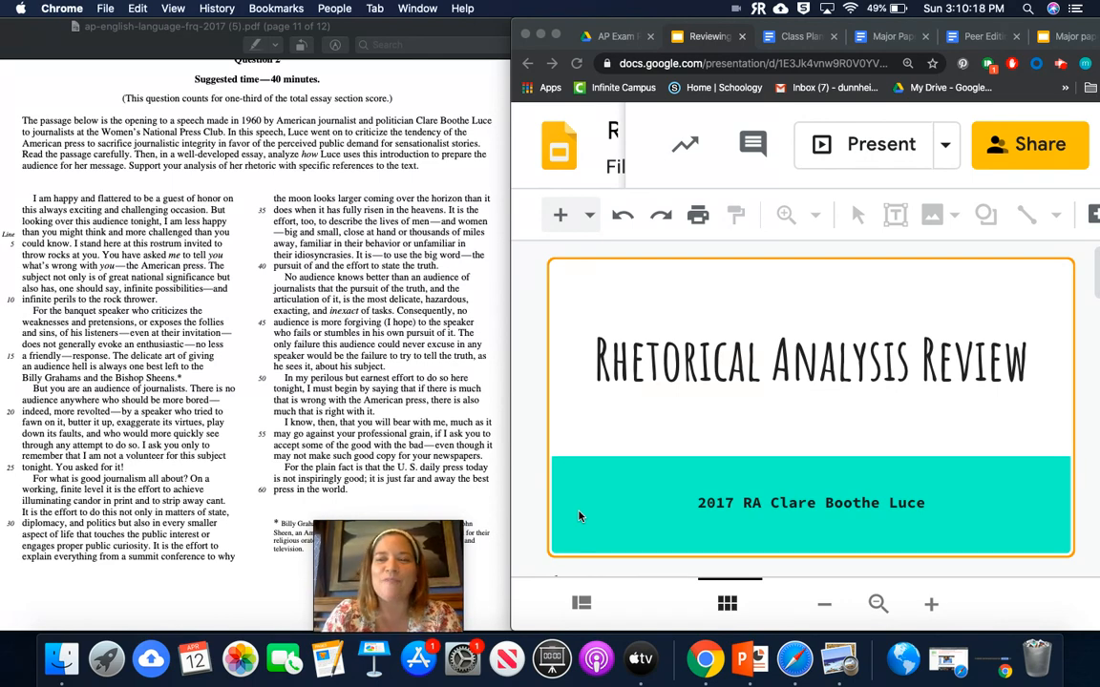
{"action": "mouse_move", "coordinate": [730, 421]}
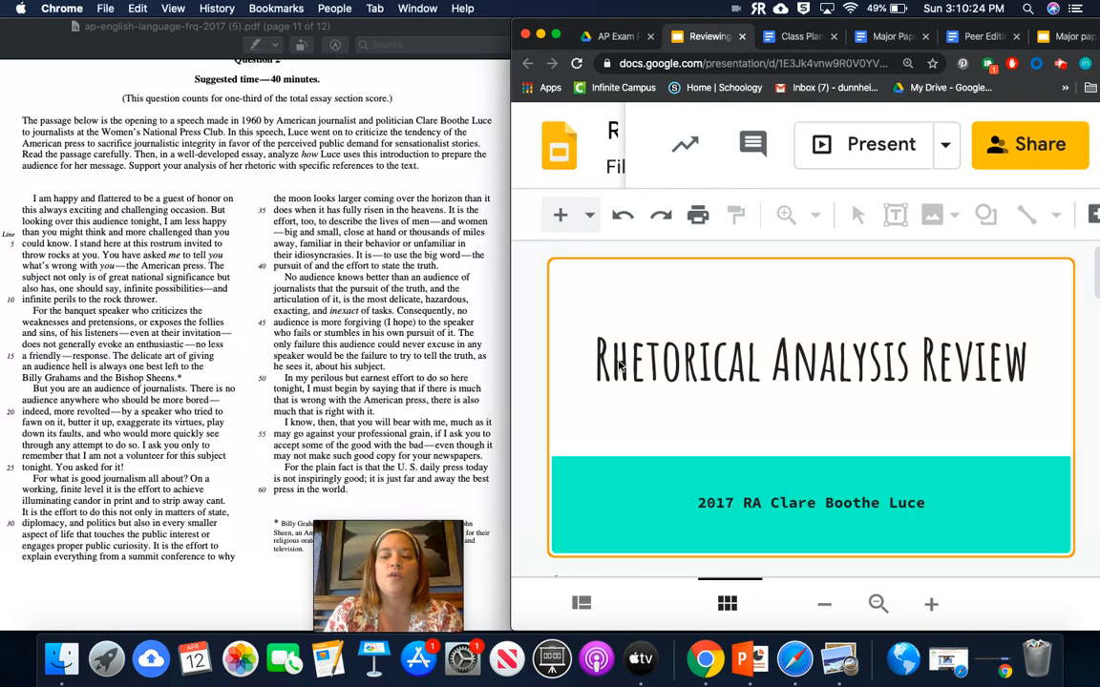
Scroll down to the 'Read closely, marking for Strategies' slide listing contrast and parallel structure.
{"action": "scroll", "scroll_direction": "down", "scroll_amount": 3}
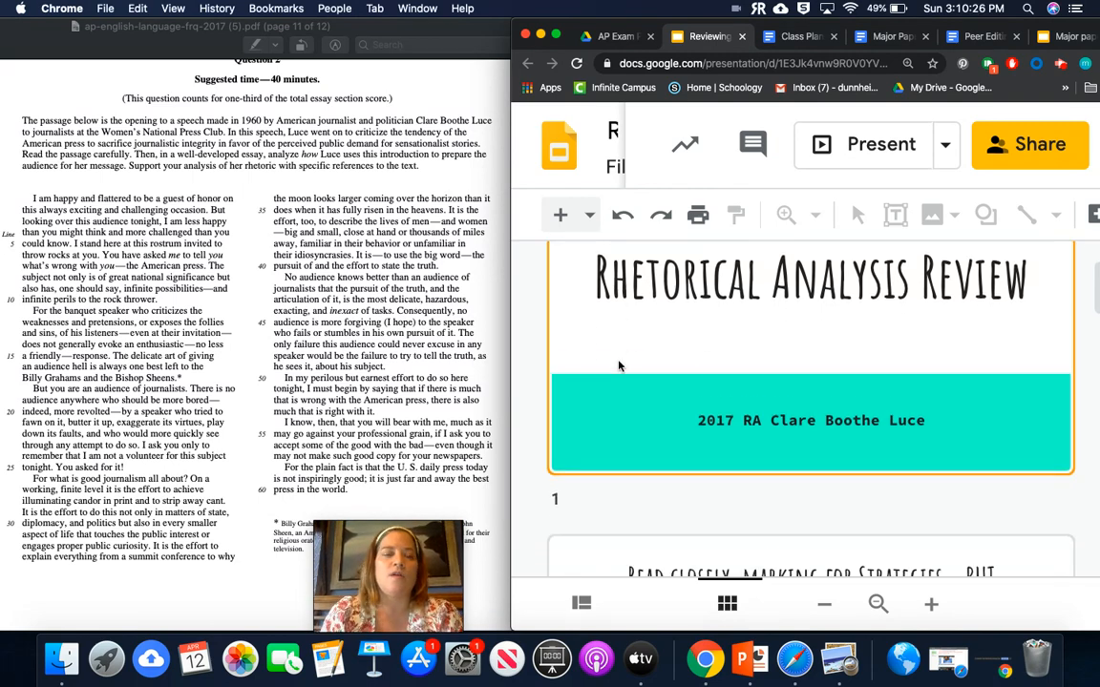
{"action": "scroll", "scroll_direction": "down", "scroll_amount": 3}
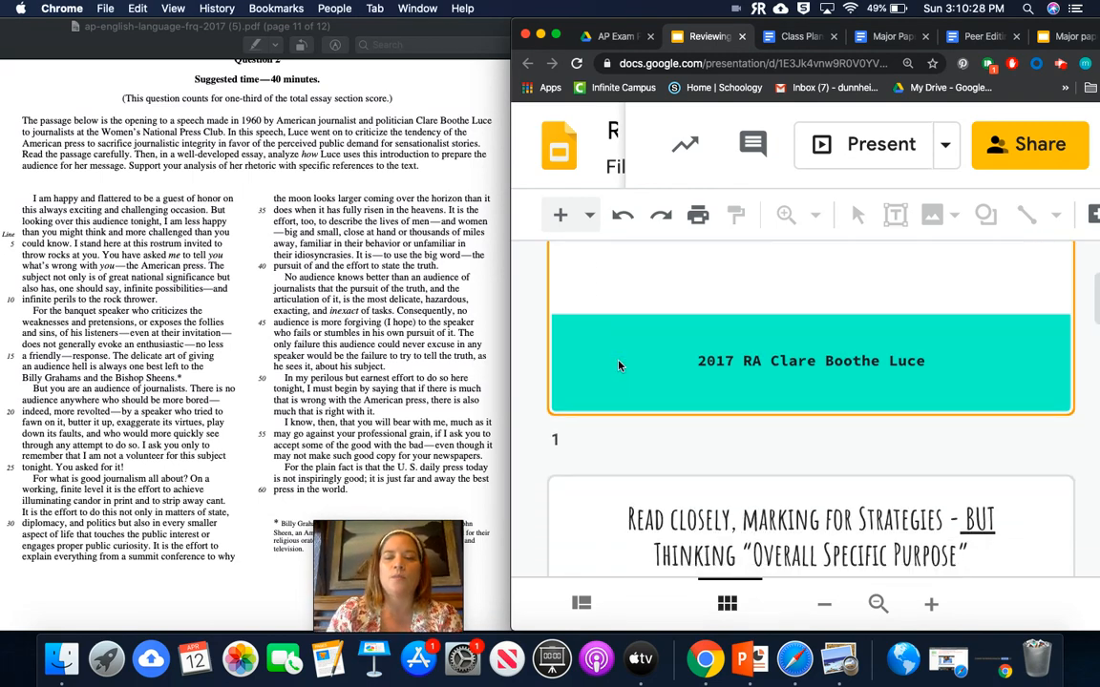
{"action": "scroll", "scroll_direction": "down", "scroll_amount": 3}
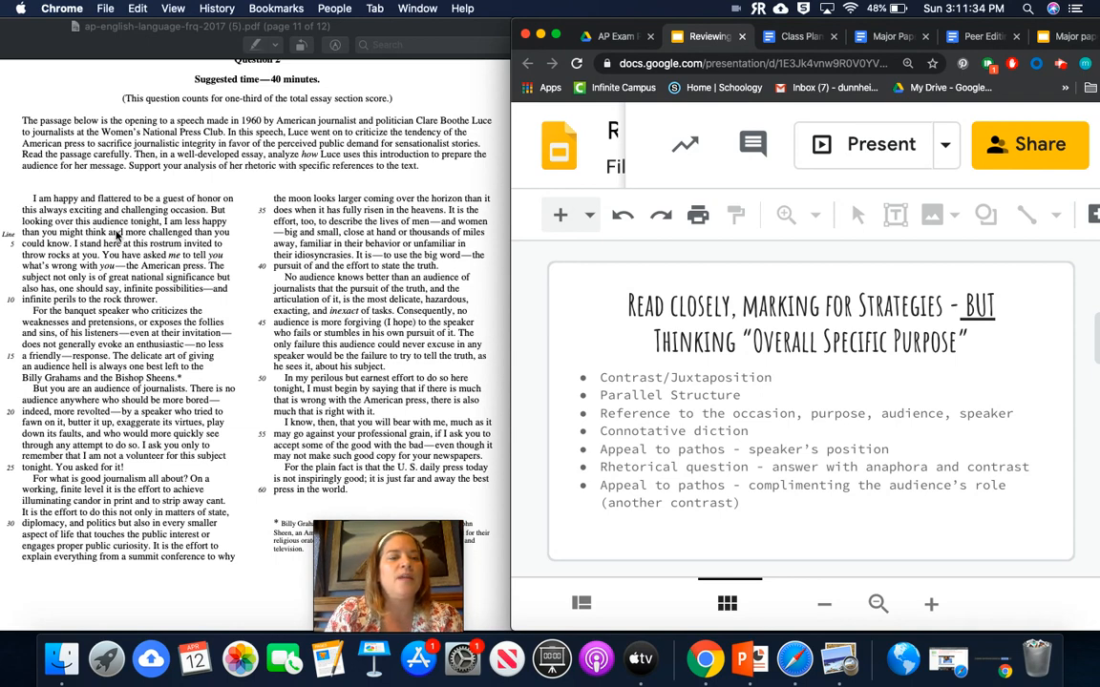
{"action": "mouse_move", "coordinate": [137, 248]}
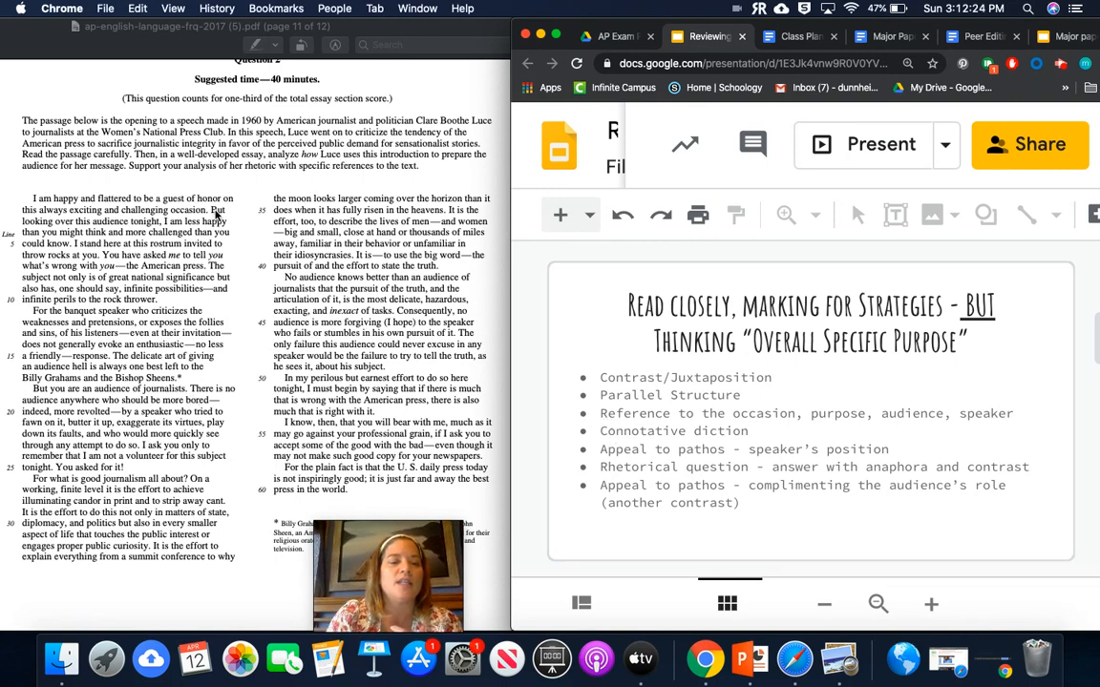
{"action": "mouse_move", "coordinate": [294, 455]}
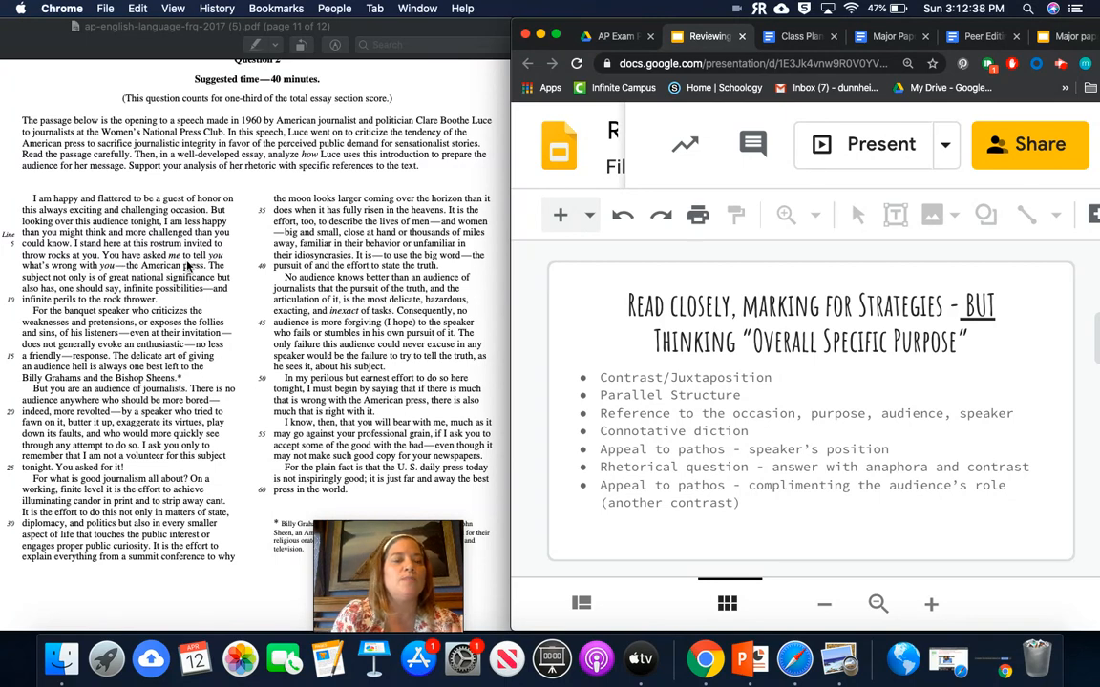
{"action": "mouse_move", "coordinate": [134, 271]}
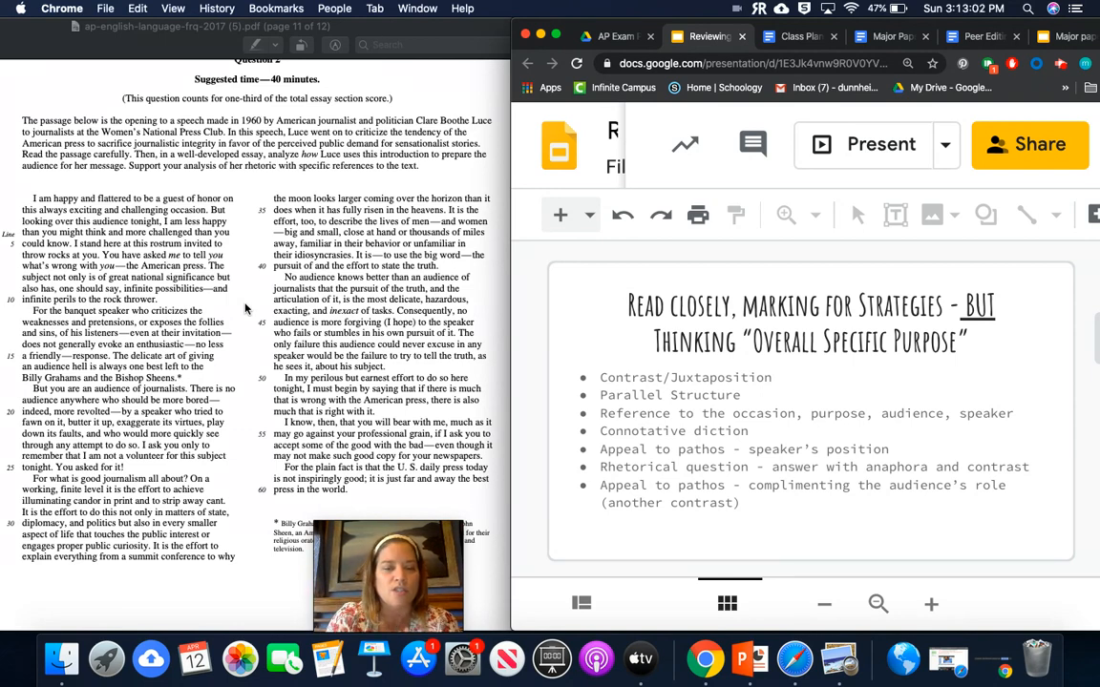
{"action": "mouse_move", "coordinate": [765, 430]}
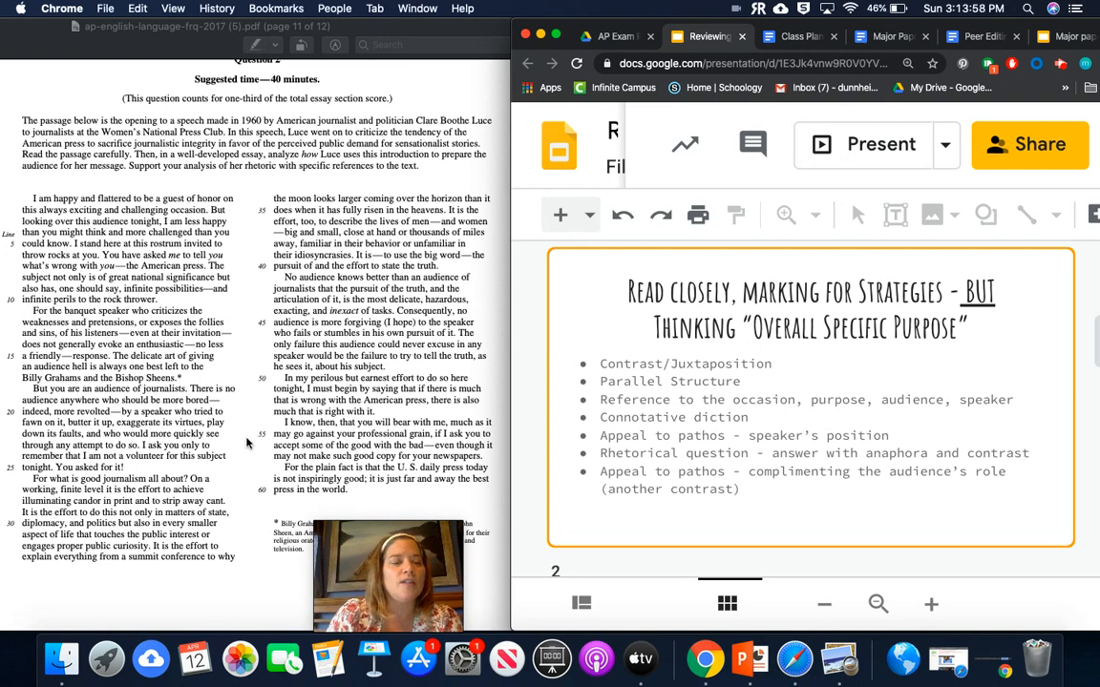
{"action": "mouse_move", "coordinate": [62, 325]}
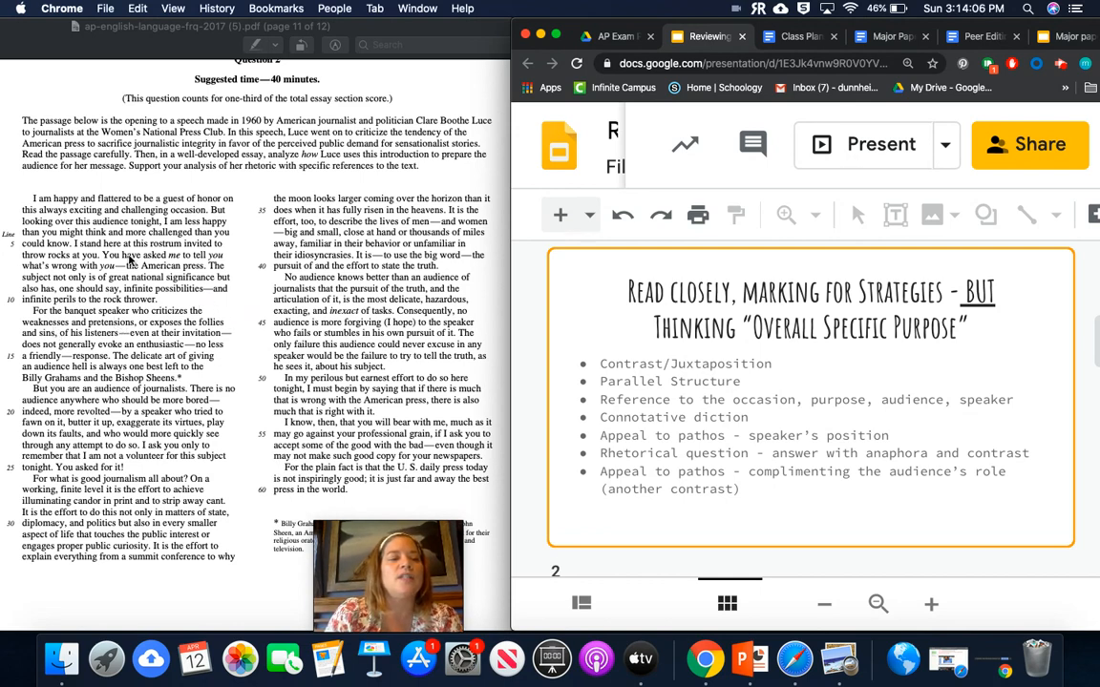
{"action": "mouse_move", "coordinate": [55, 339]}
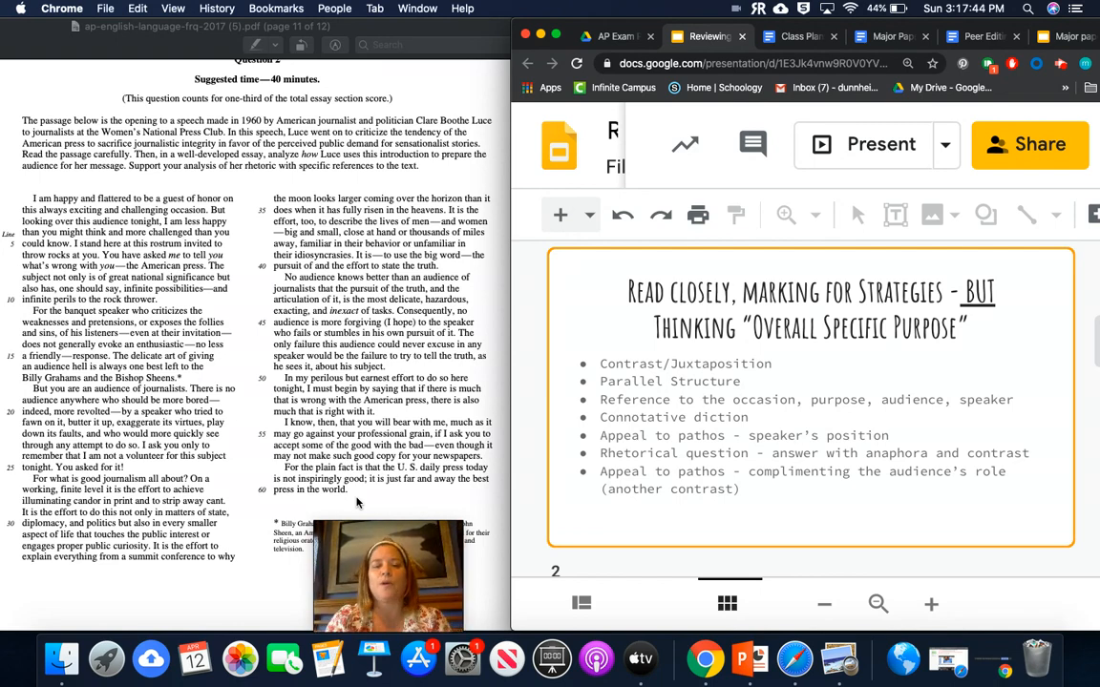
{"action": "mouse_move", "coordinate": [639, 435]}
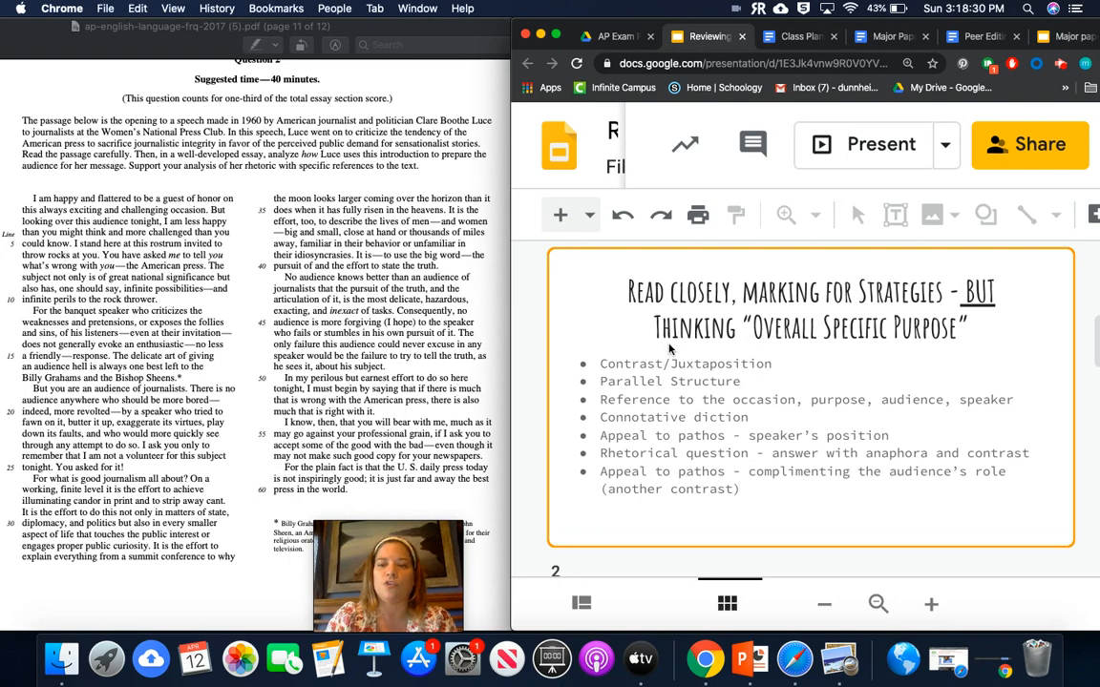
{"action": "scroll", "scroll_direction": "down", "scroll_amount": 3}
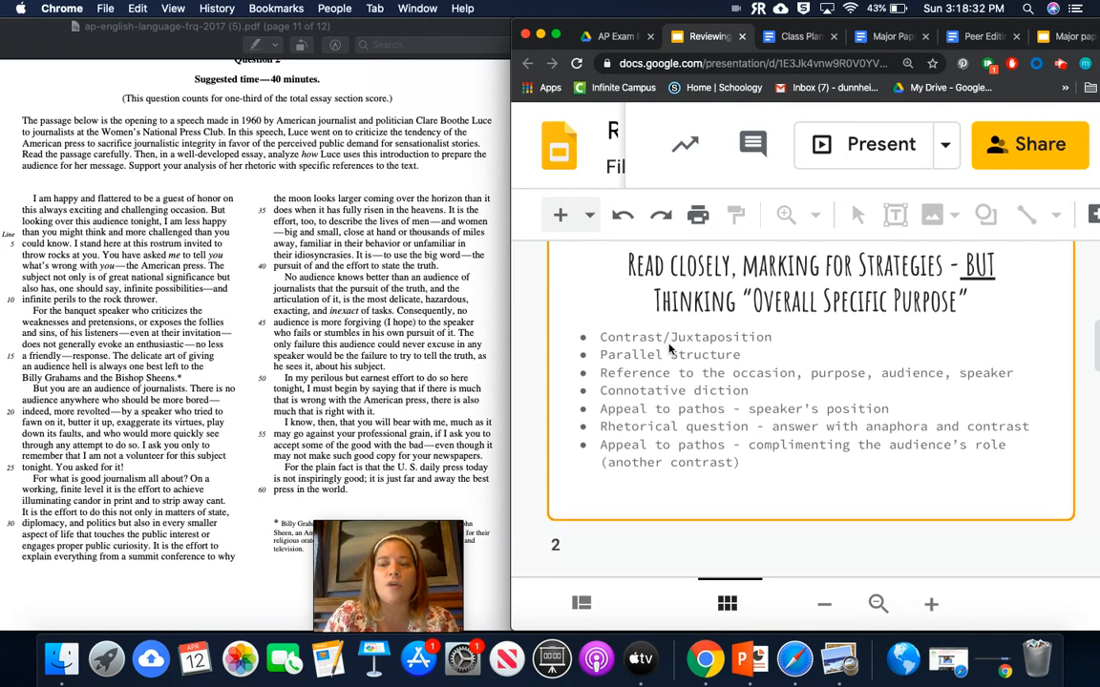
{"action": "scroll", "scroll_direction": "down", "scroll_amount": 3}
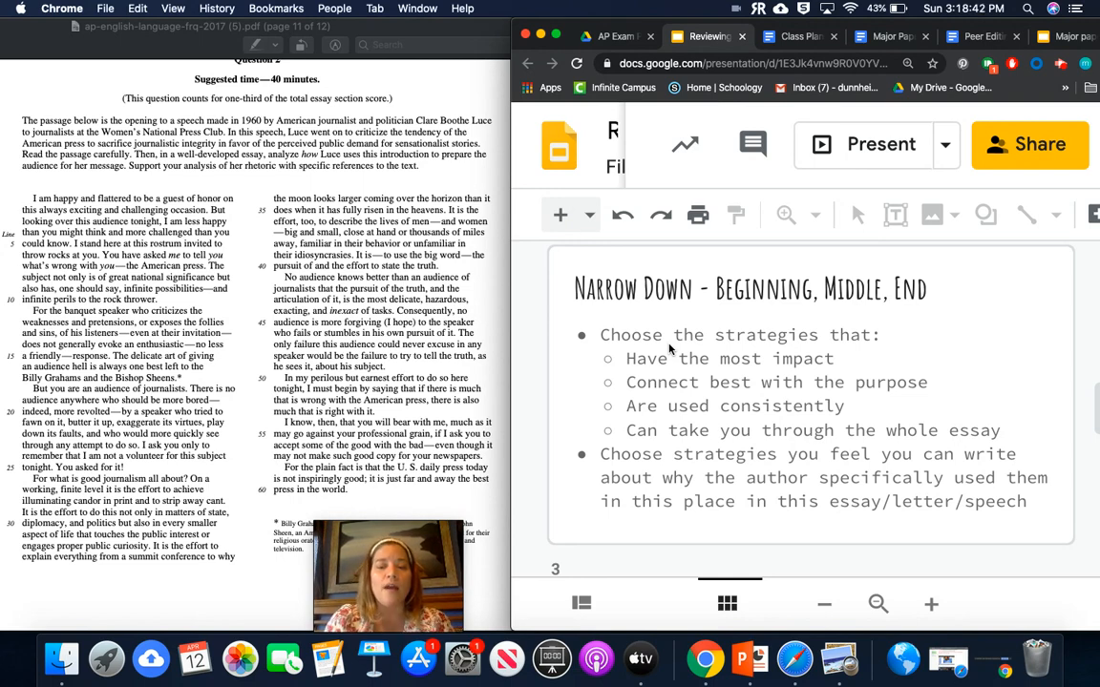
{"action": "mouse_move", "coordinate": [597, 468]}
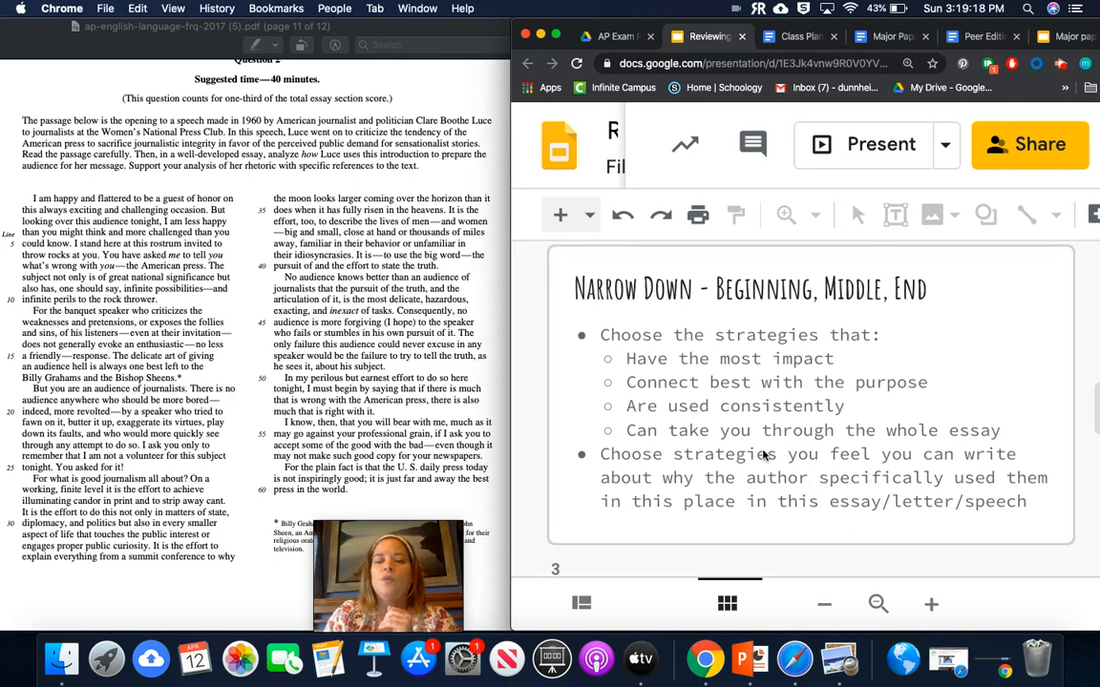
{"action": "mouse_move", "coordinate": [823, 427]}
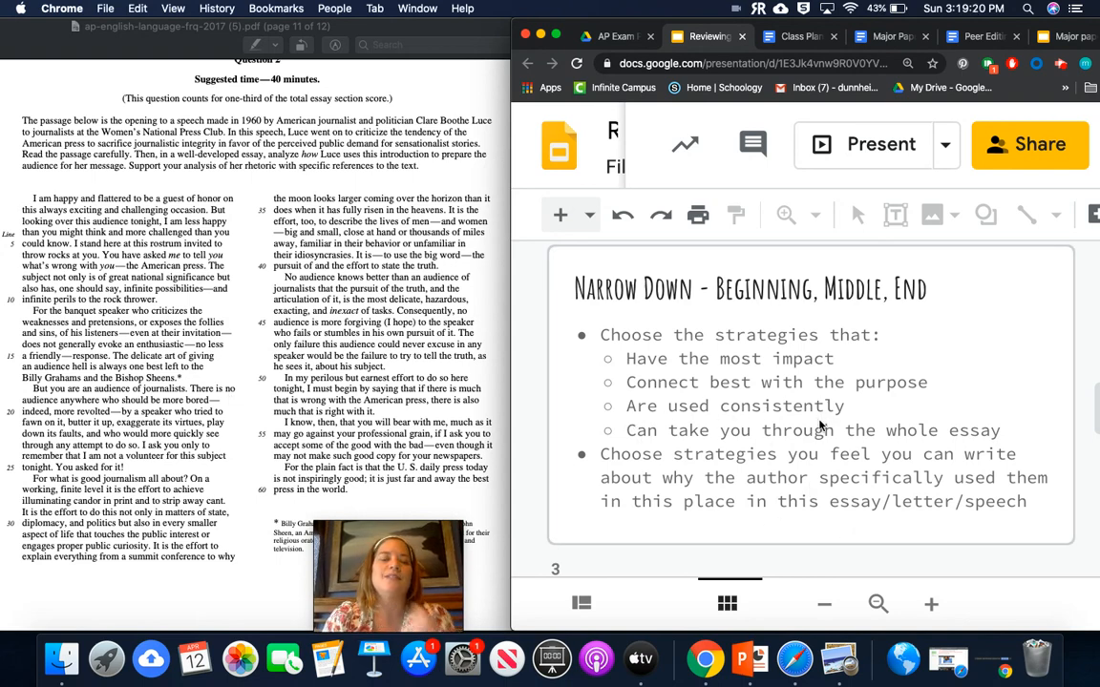
{"action": "mouse_move", "coordinate": [430, 426]}
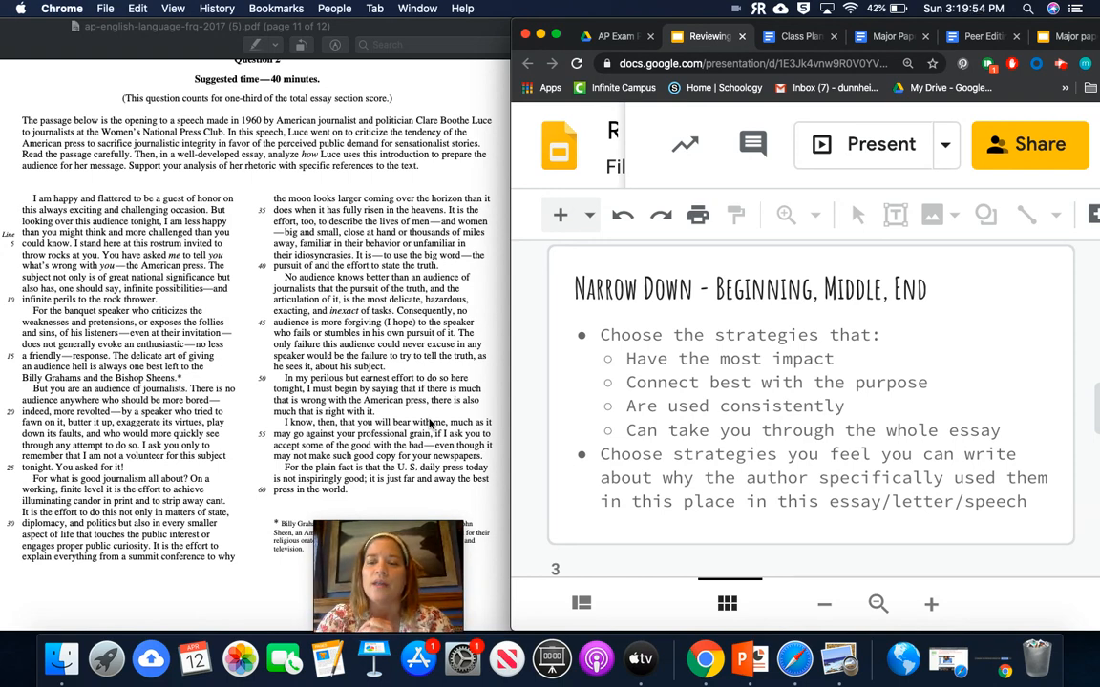
{"action": "mouse_move", "coordinate": [641, 487]}
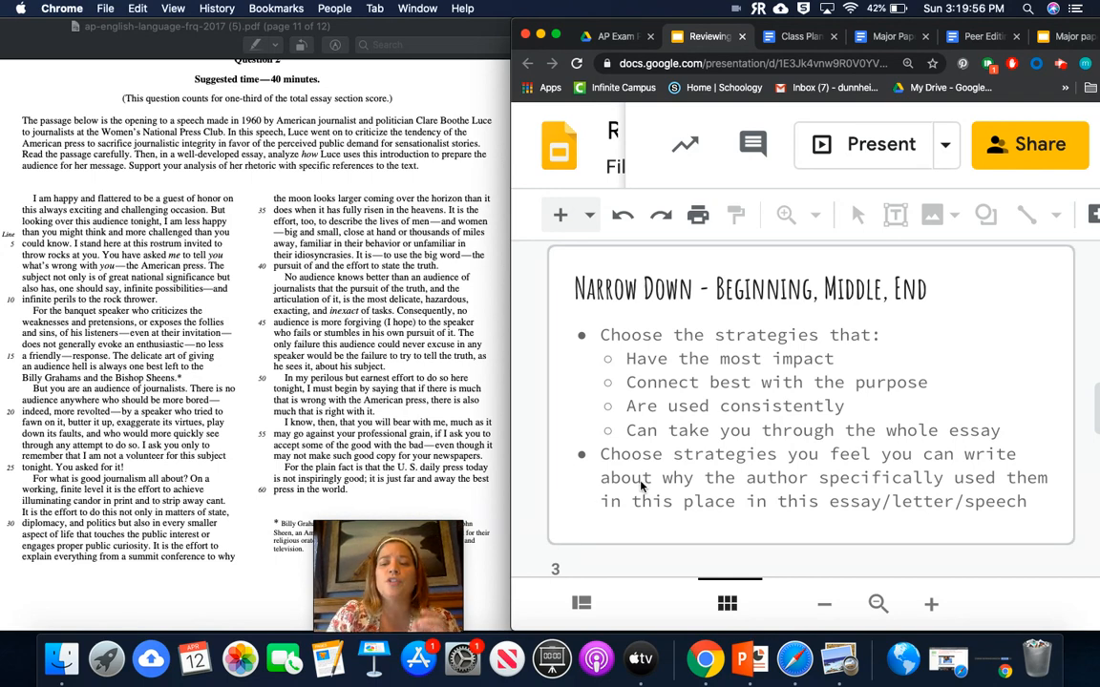
{"action": "mouse_move", "coordinate": [754, 384]}
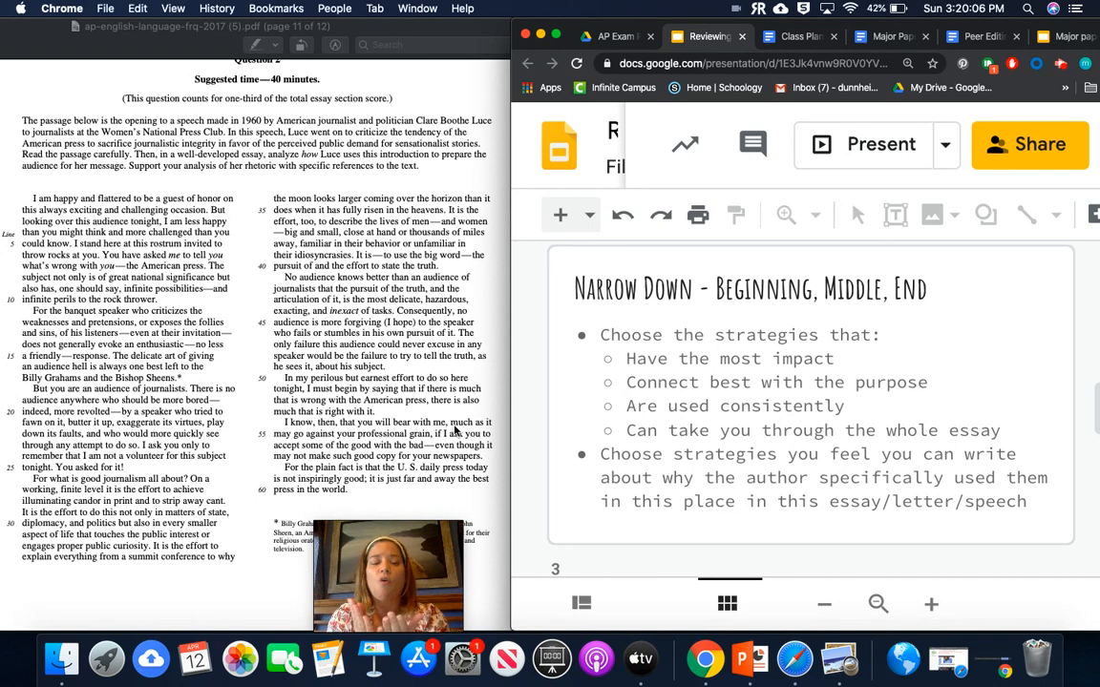
{"action": "mouse_move", "coordinate": [239, 193]}
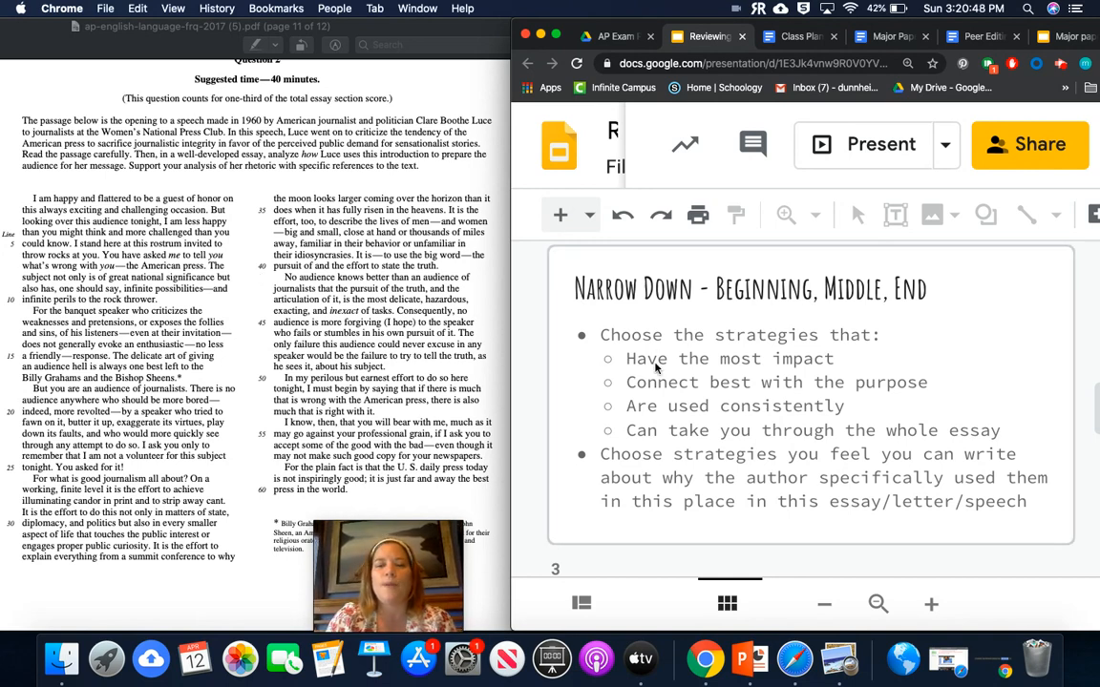
{"action": "scroll", "scroll_direction": "down", "scroll_amount": 3}
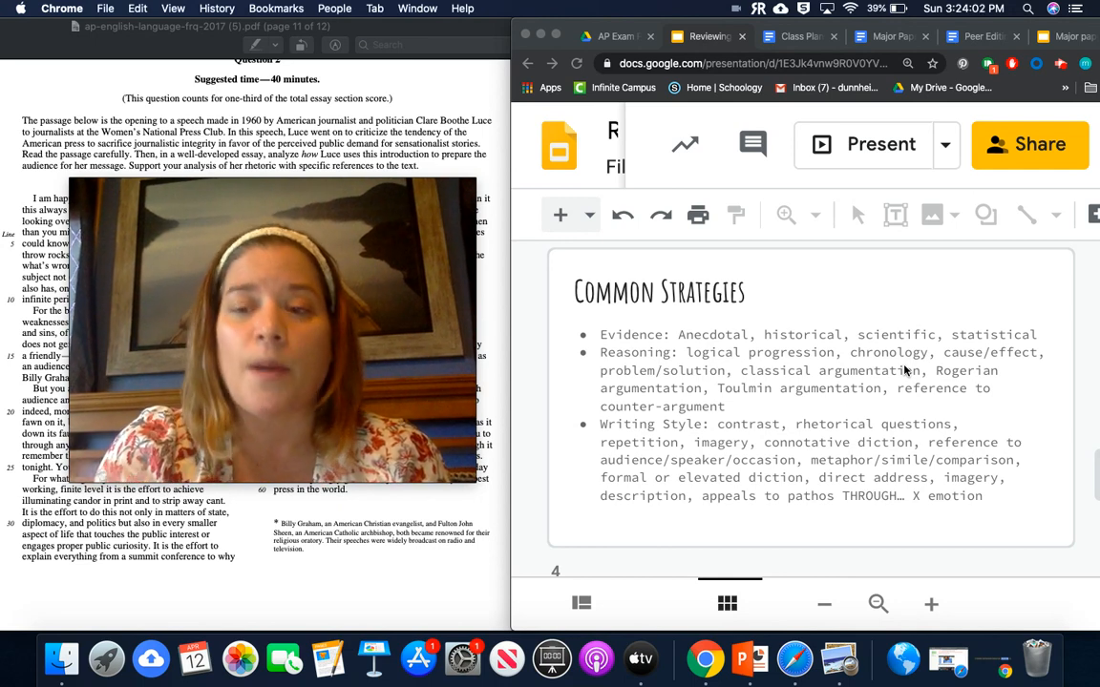
{"action": "mouse_move", "coordinate": [964, 420]}
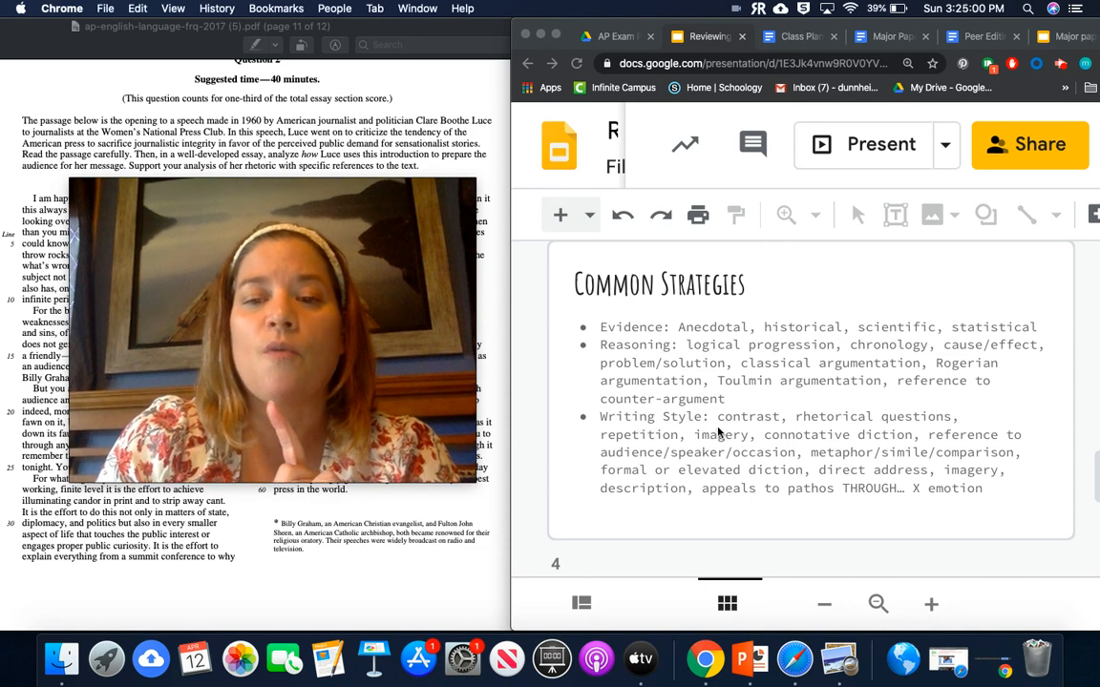
{"action": "mouse_move", "coordinate": [688, 503]}
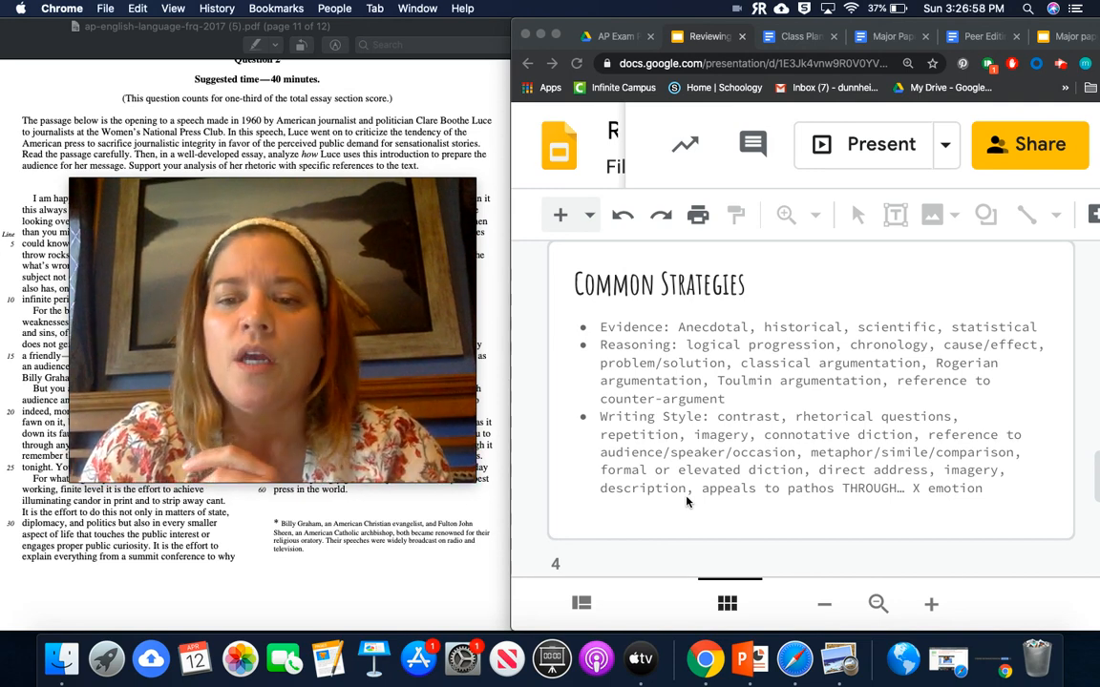
{"action": "mouse_move", "coordinate": [746, 525]}
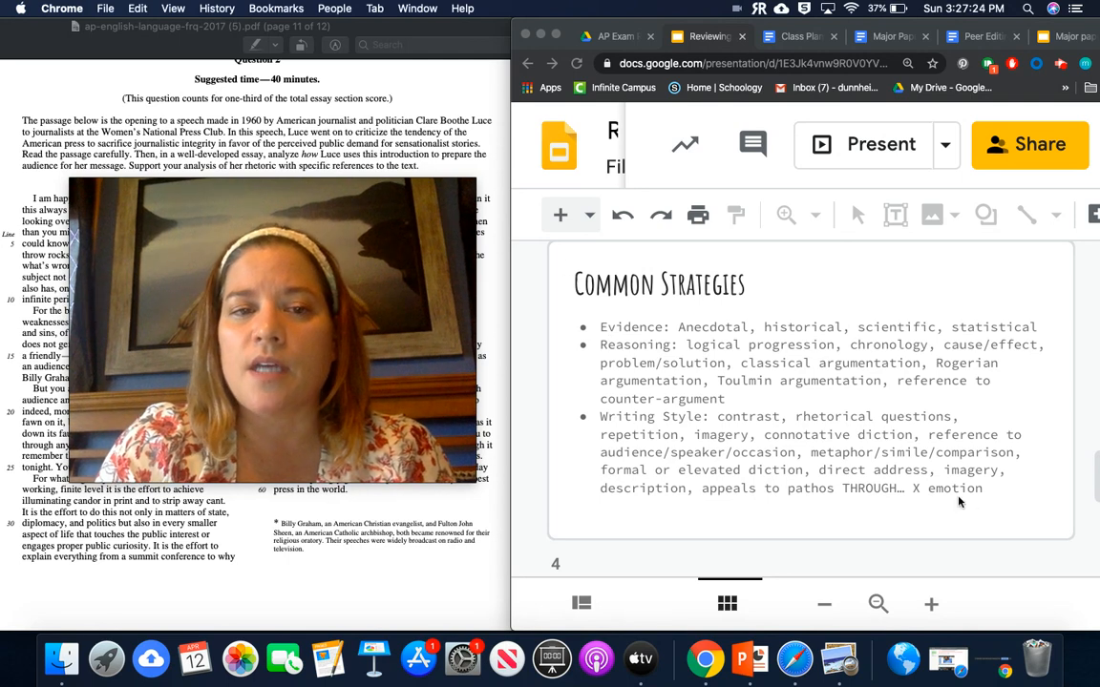
{"action": "mouse_move", "coordinate": [725, 459]}
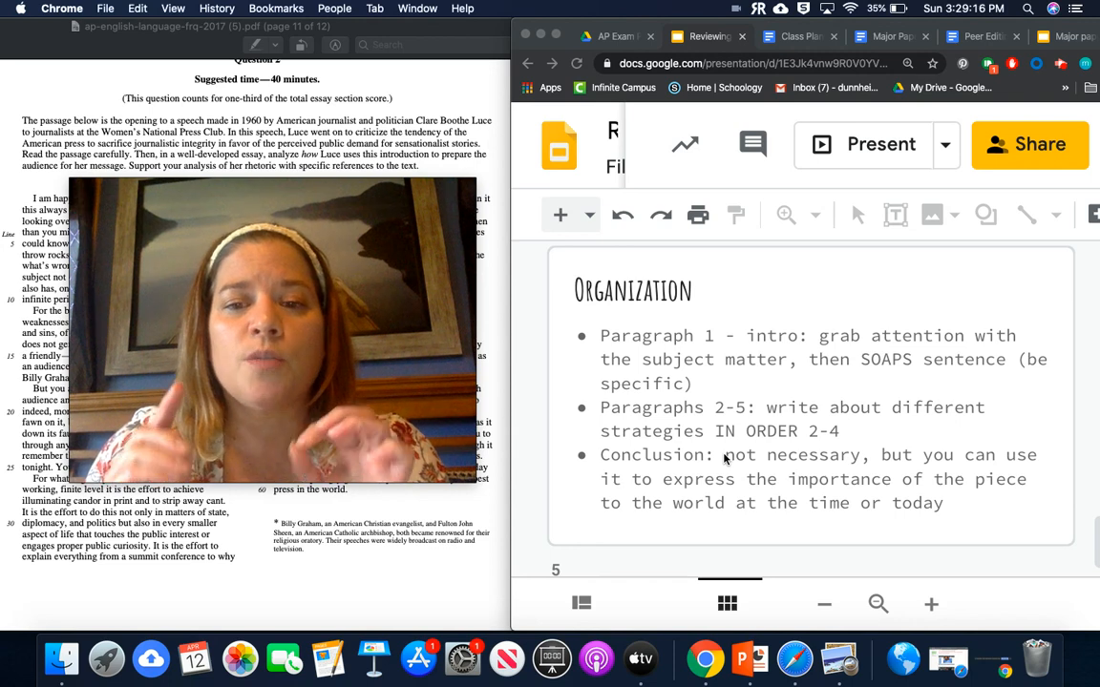
{"action": "mouse_move", "coordinate": [950, 549]}
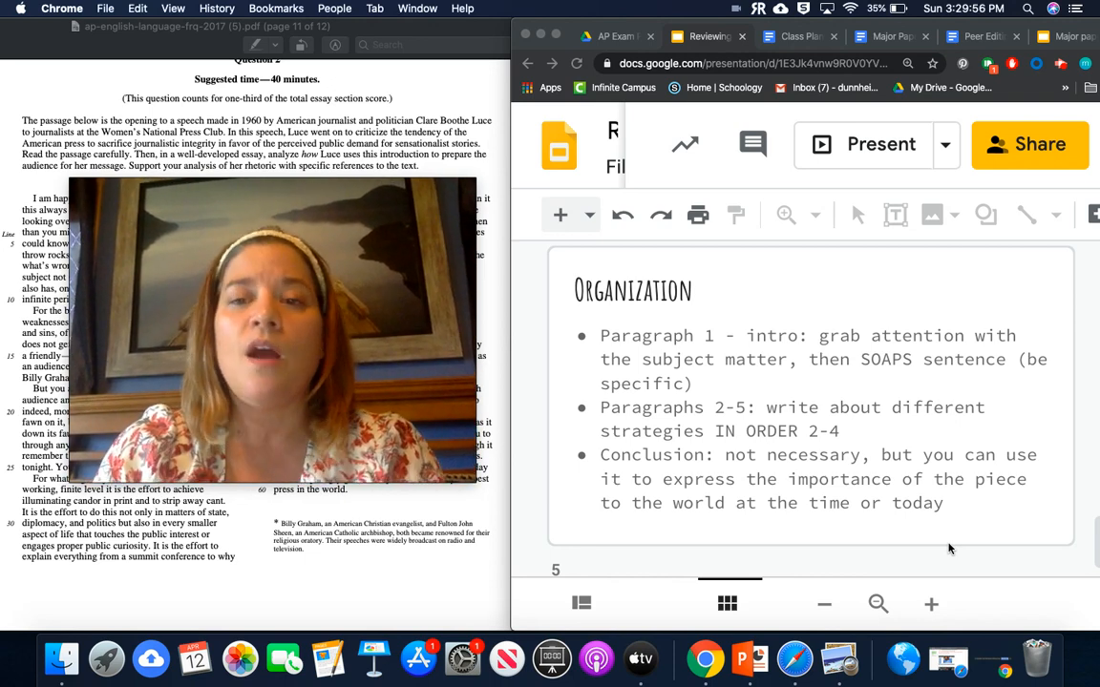
{"action": "mouse_move", "coordinate": [978, 379]}
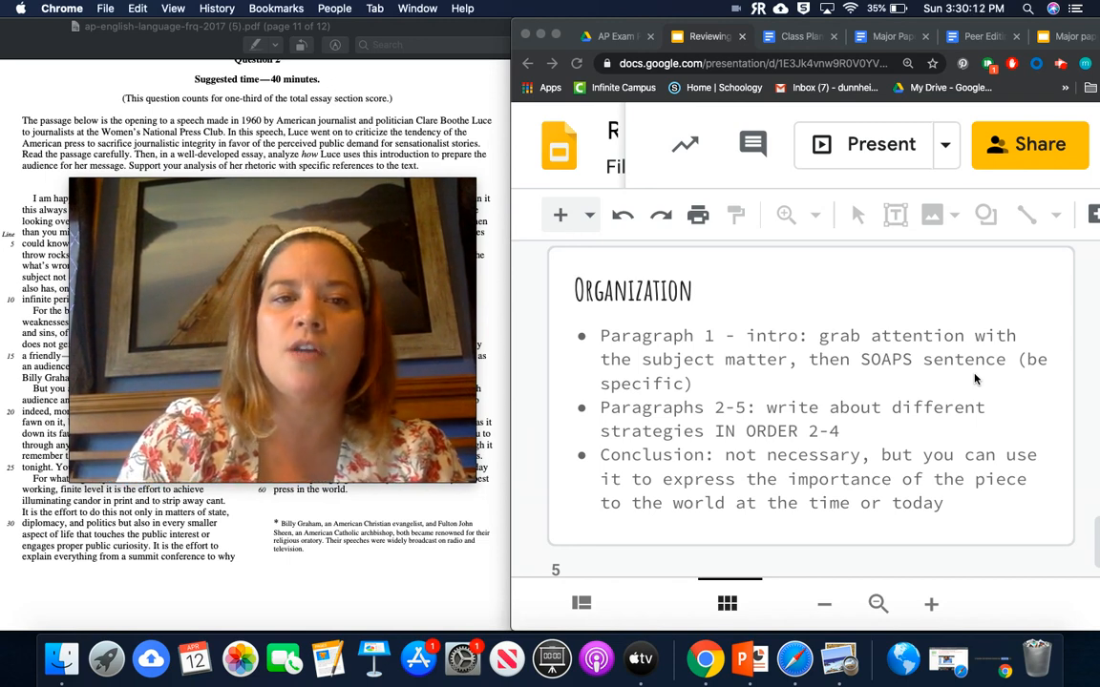
{"action": "mouse_move", "coordinate": [933, 362]}
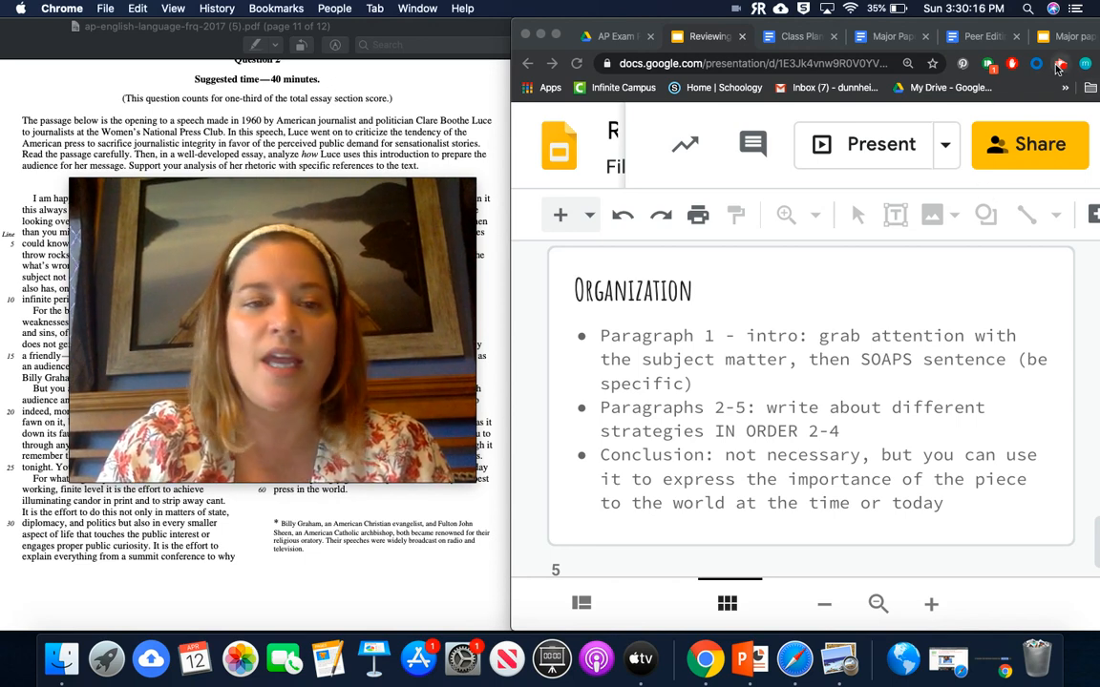
{"action": "mouse_move", "coordinate": [1059, 64]}
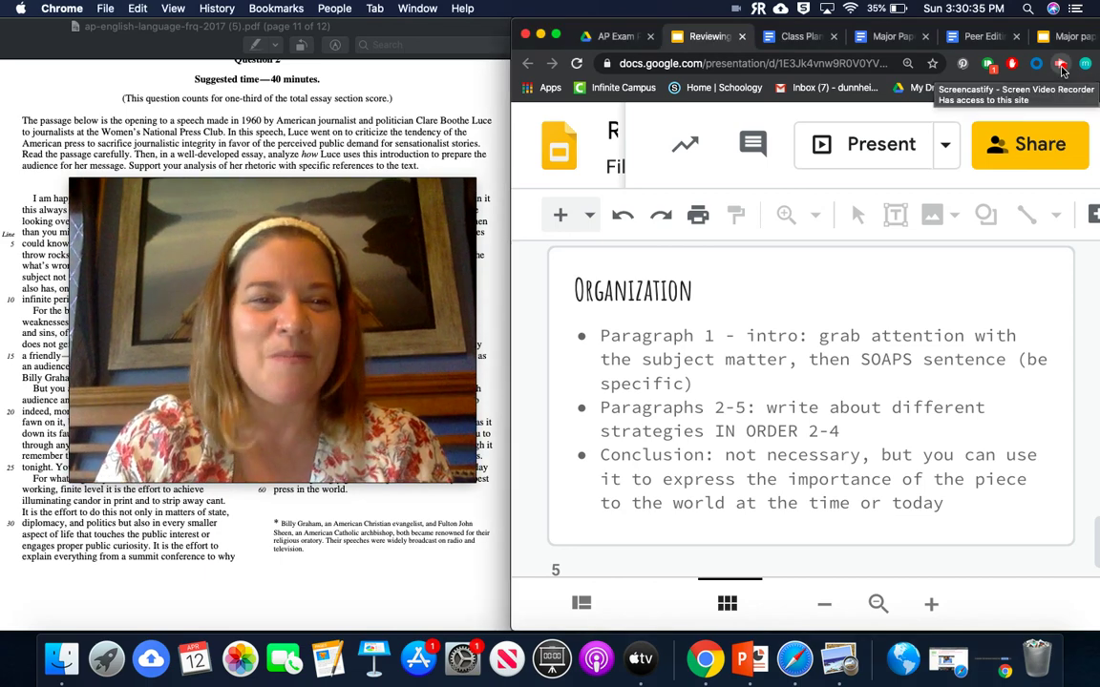
{"action": "left_click", "coordinate": [1059, 63]}
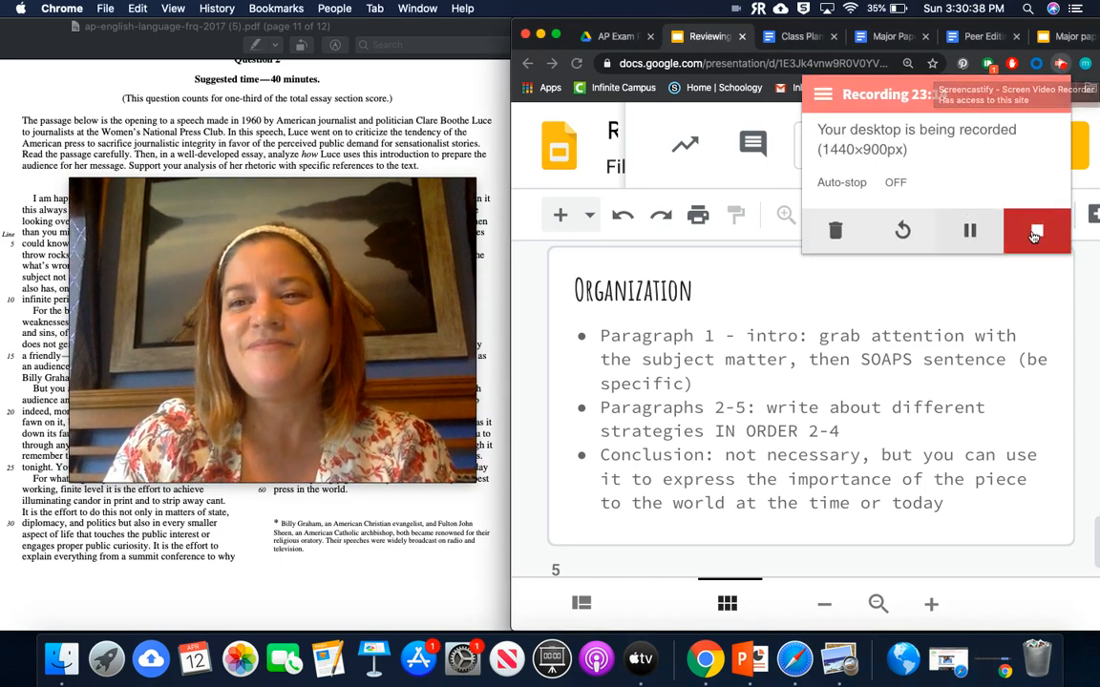